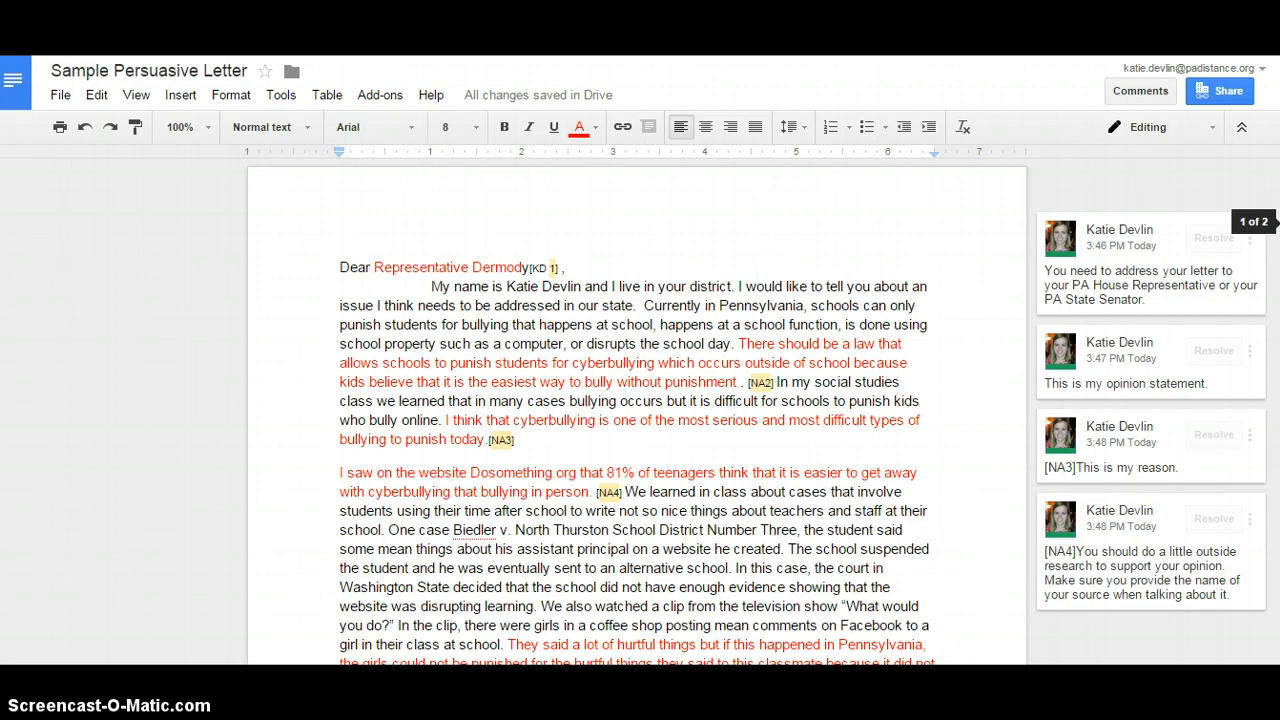
pyautogui.scroll(-3)
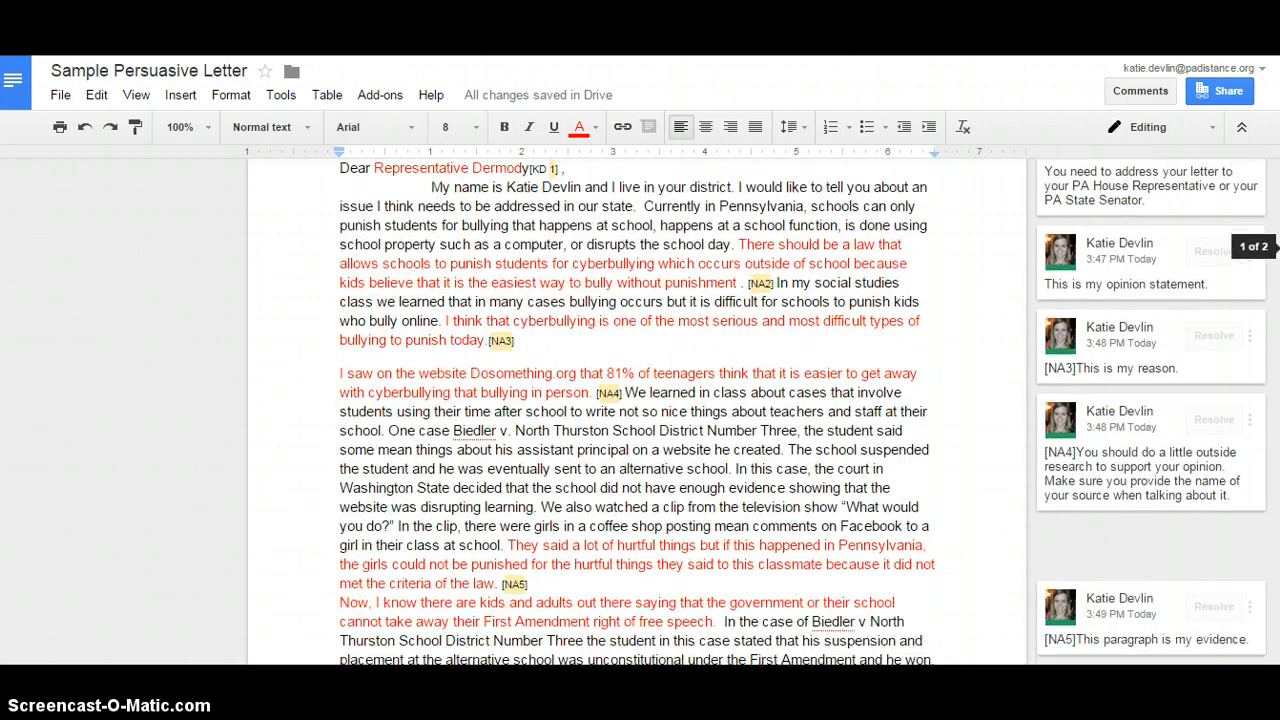
pyautogui.scroll(-3)
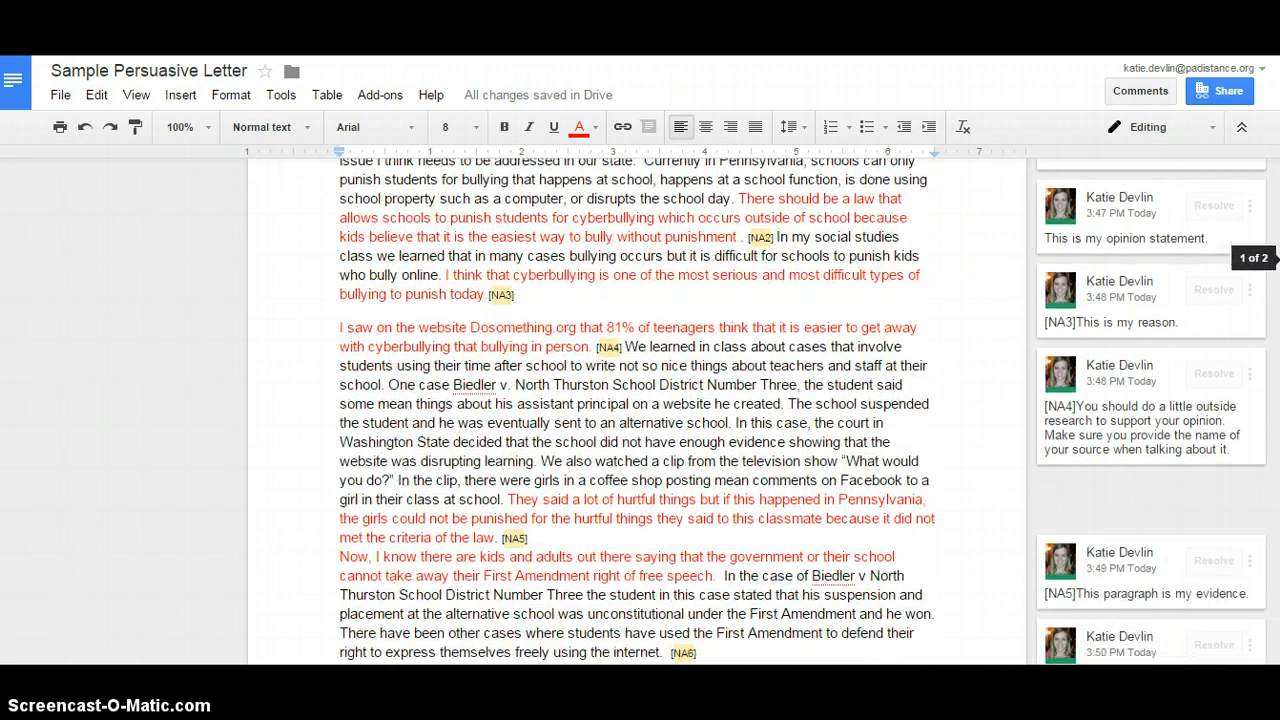
pyautogui.scroll(-3)
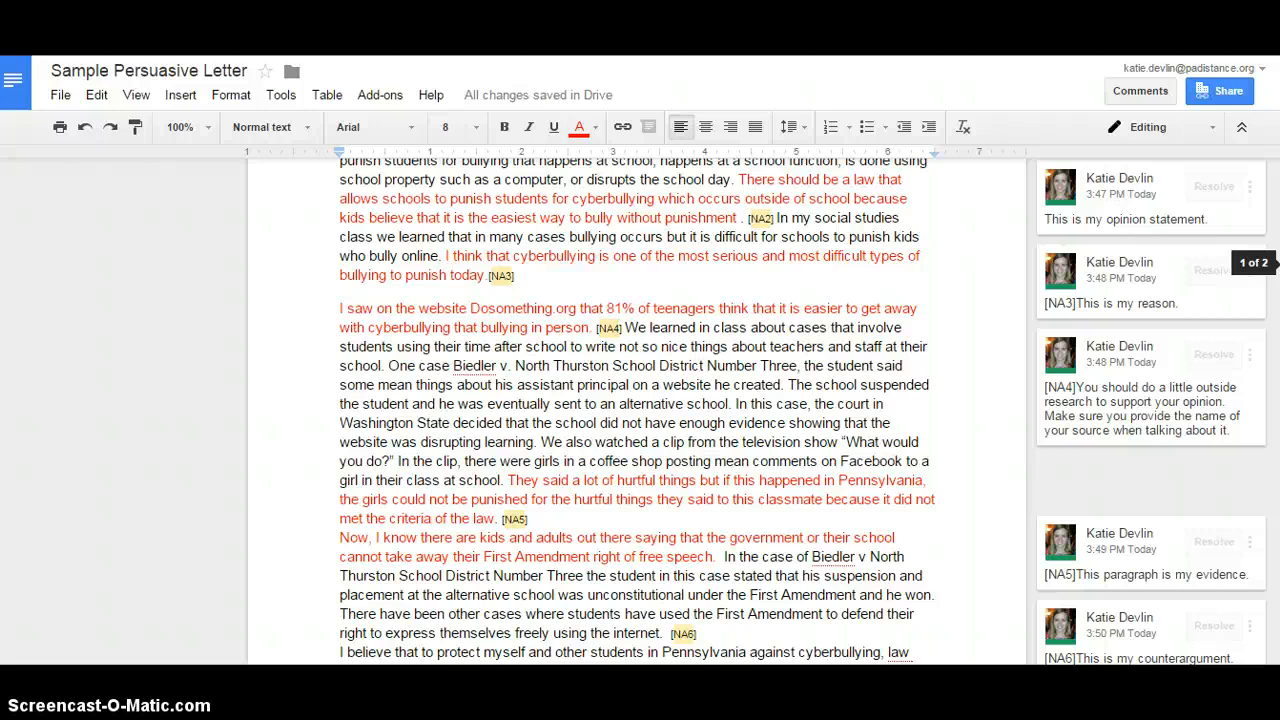
pyautogui.scroll(-3)
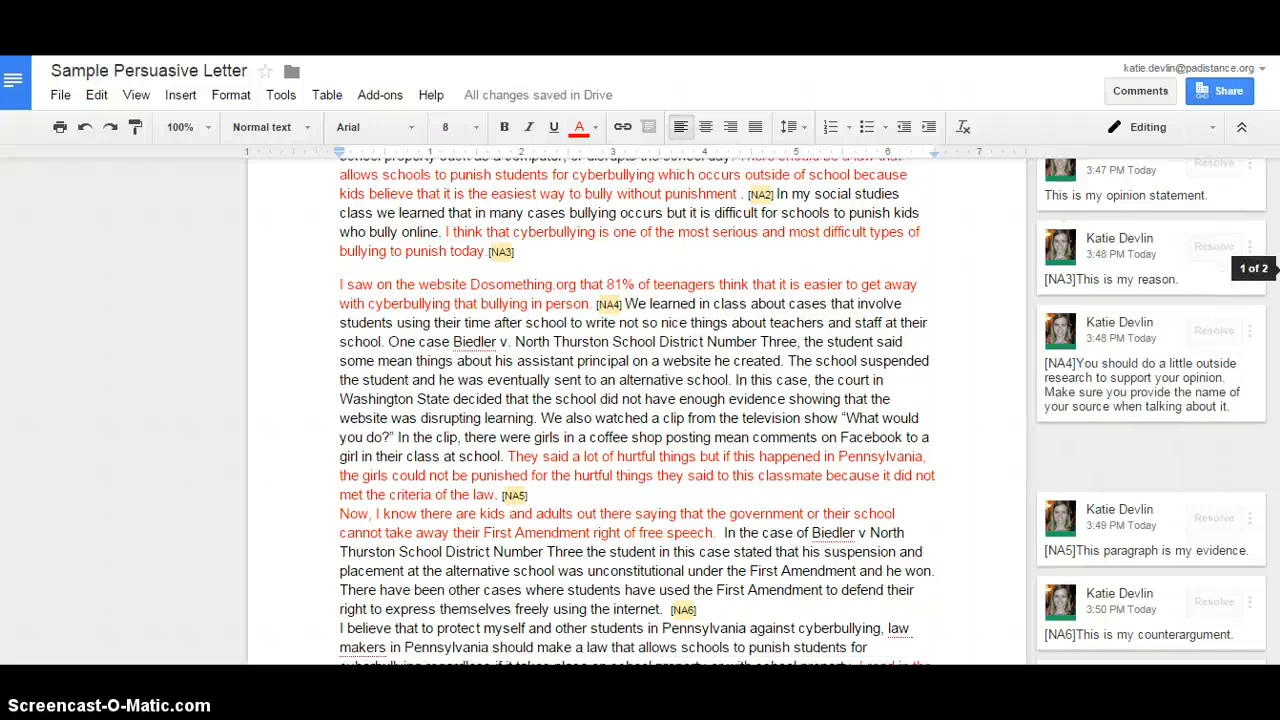
pyautogui.scroll(-3)
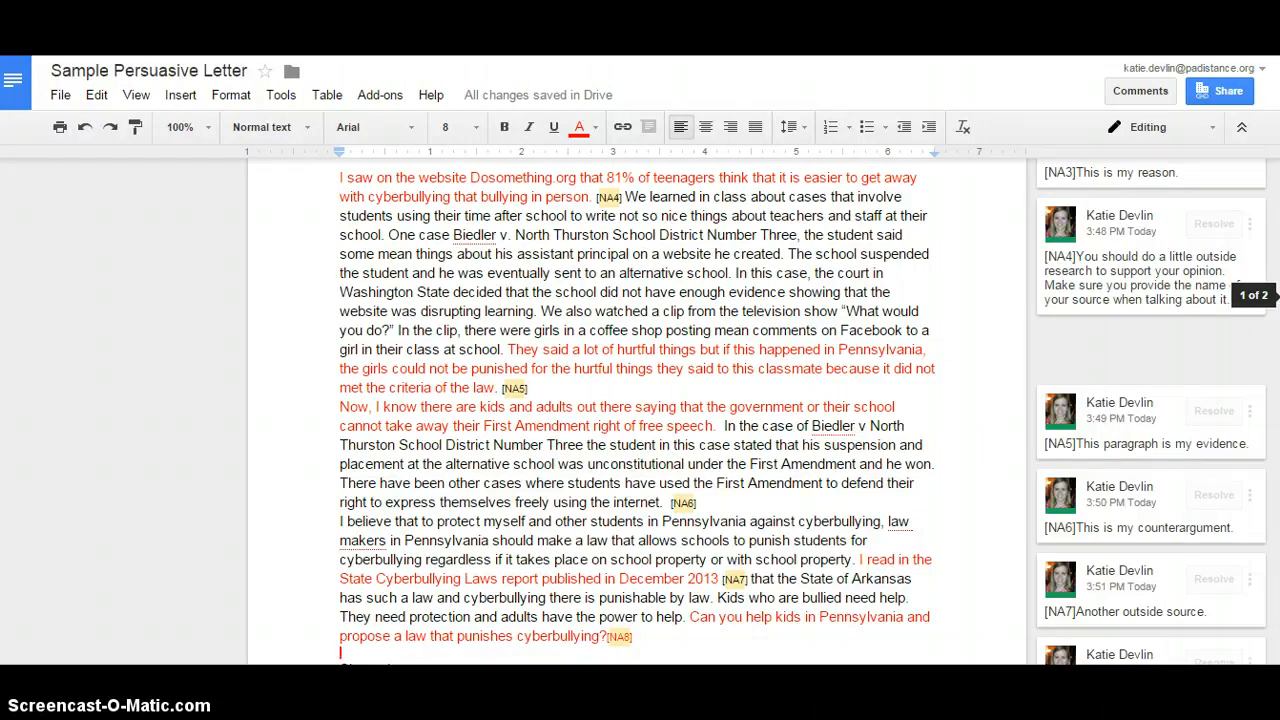
pyautogui.moveTo(1255, 272)
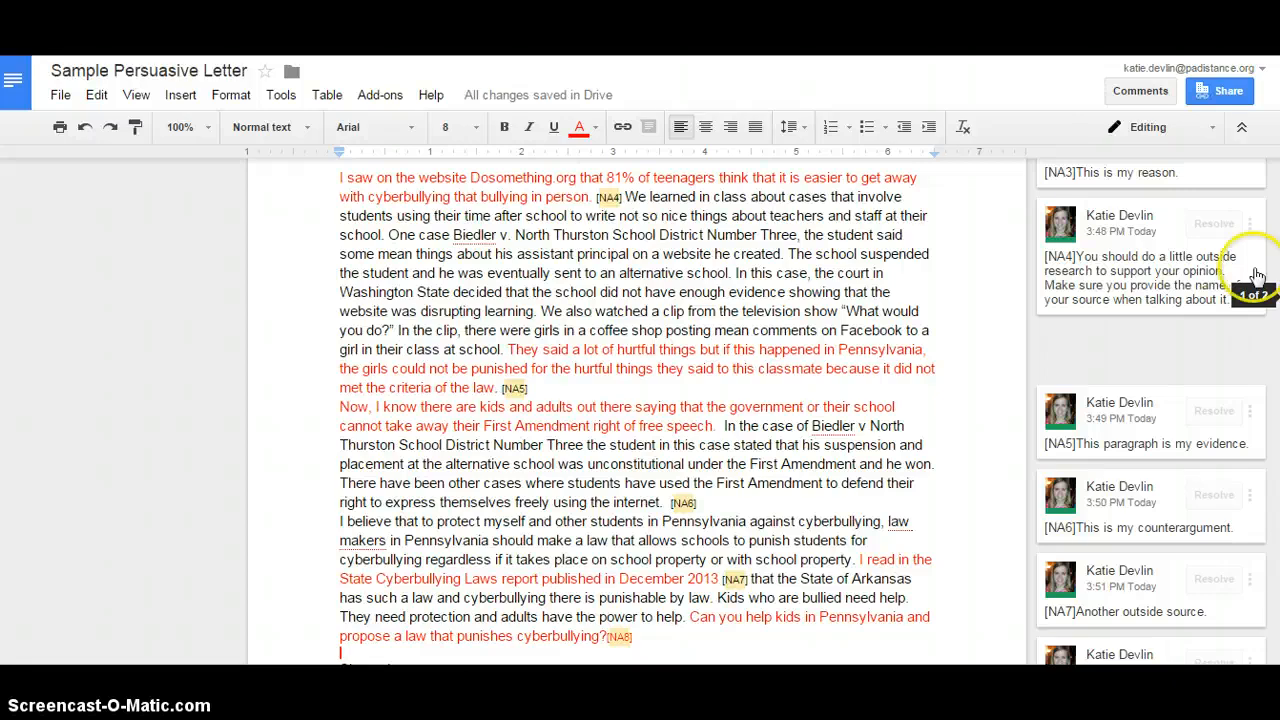
pyautogui.scroll(-3)
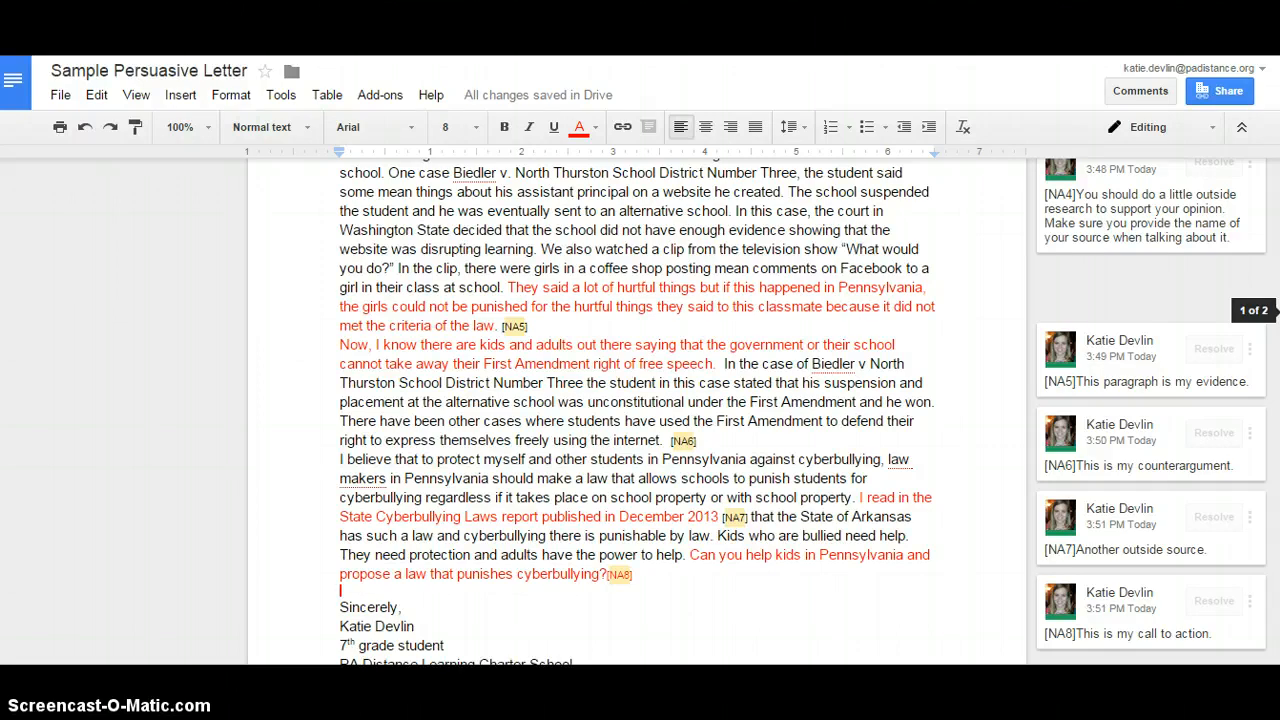
pyautogui.scroll(-3)
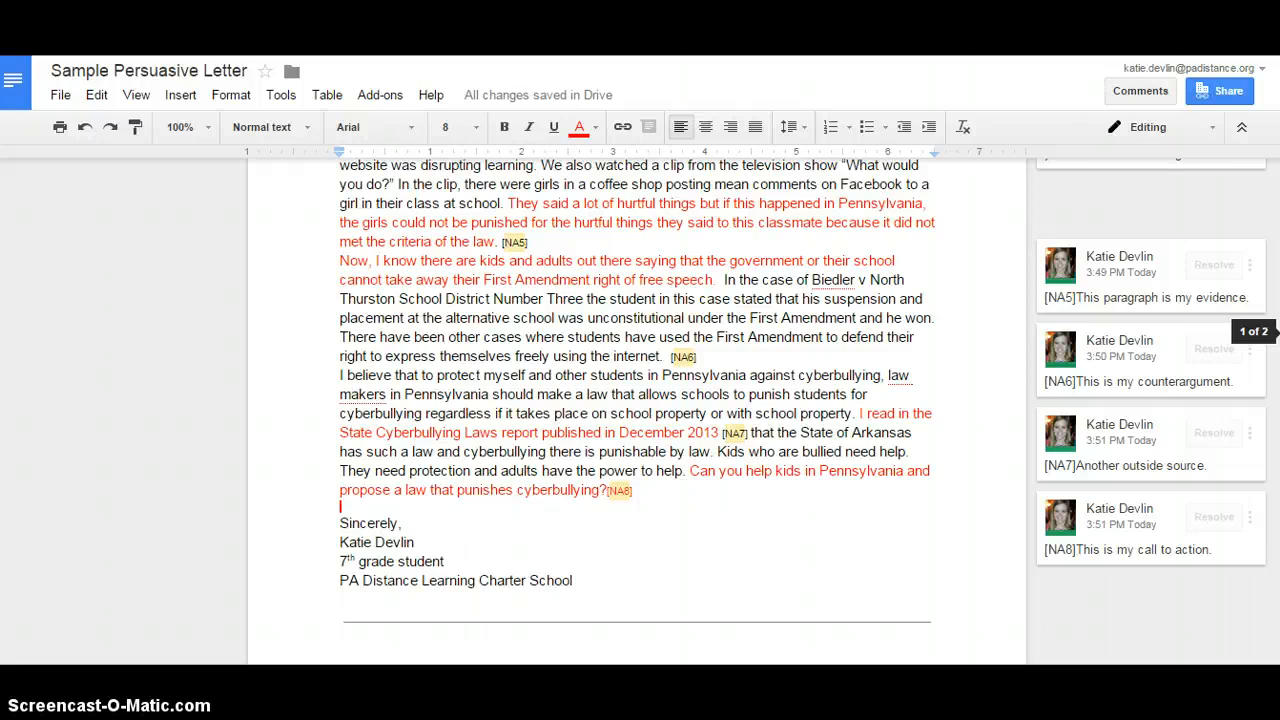